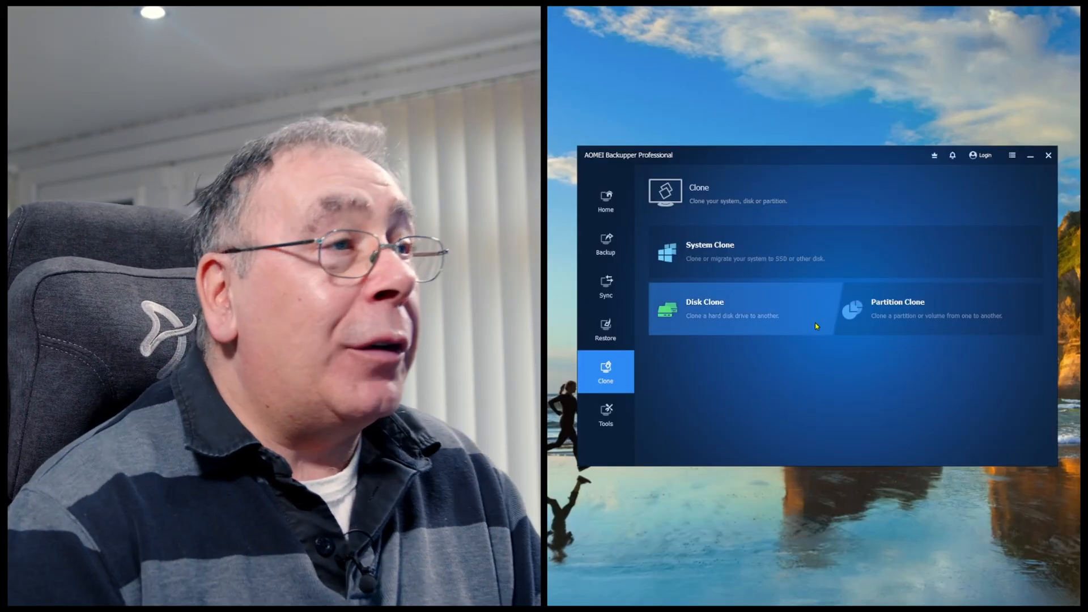
# Browse the Home, Backup, Sync, Clone and Tools sections of the sidebar
pyautogui.click(605, 200)
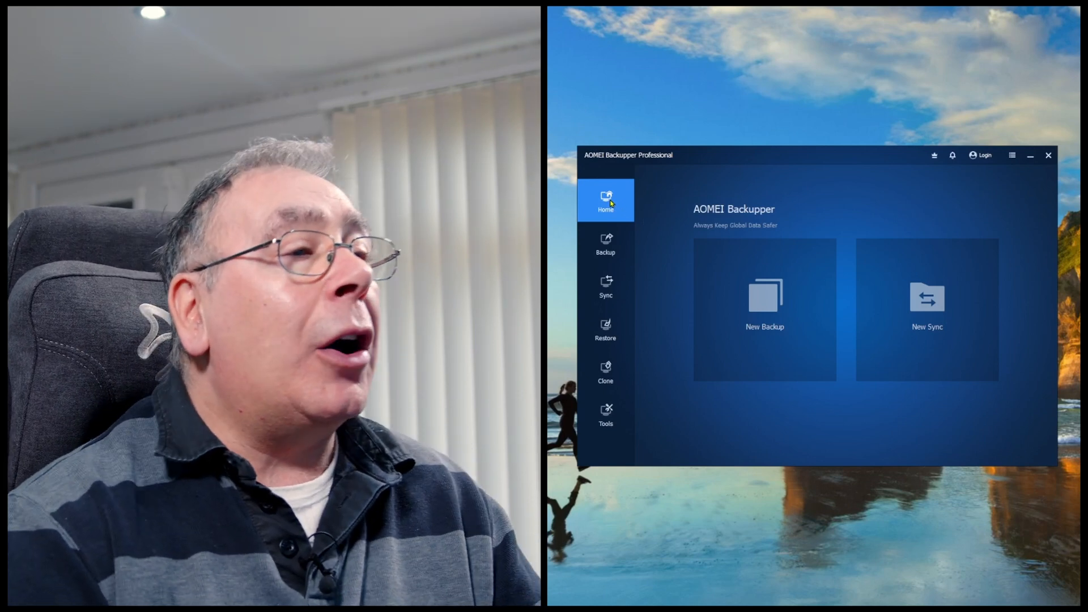
pyautogui.click(605, 245)
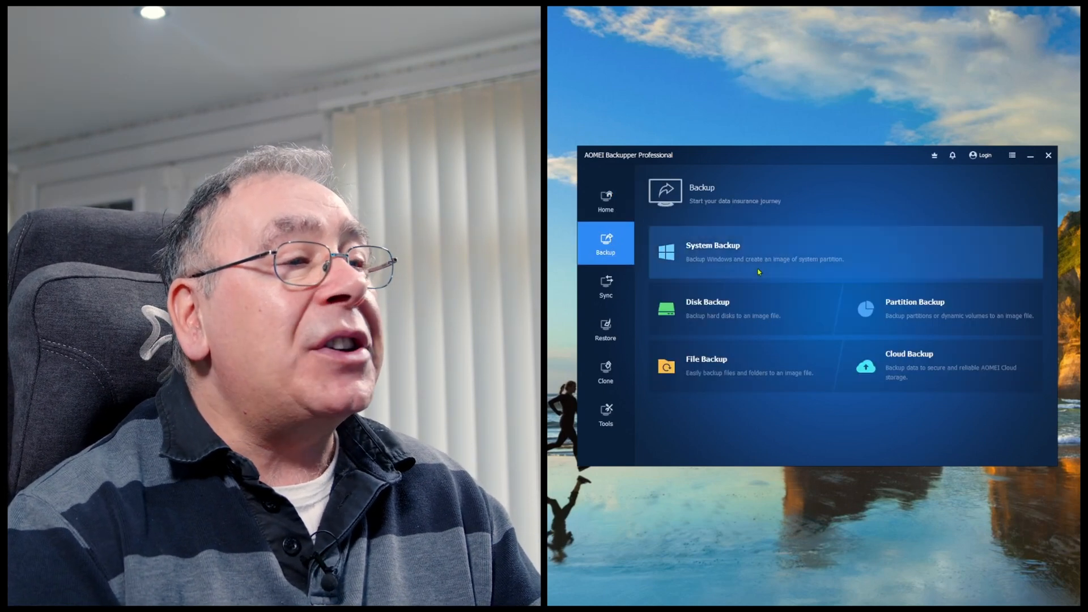
pyautogui.click(605, 285)
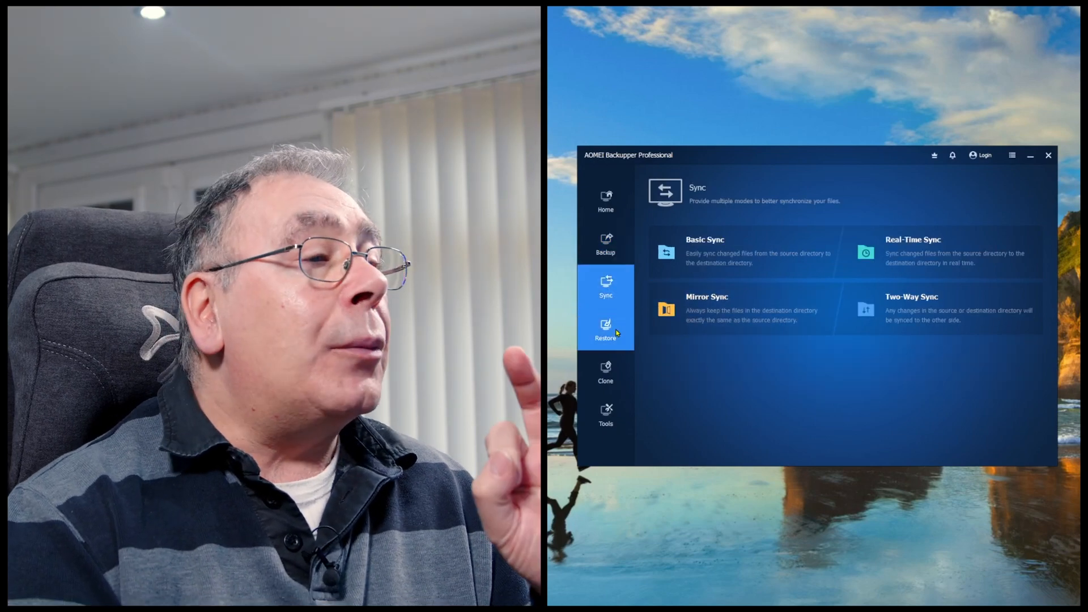
pyautogui.click(606, 375)
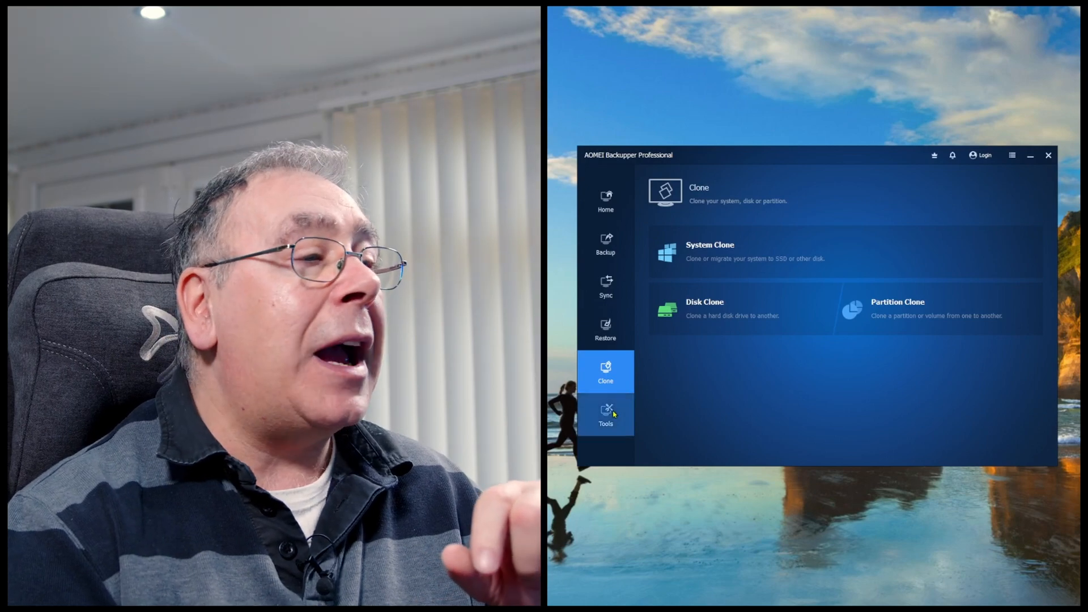
pyautogui.click(606, 414)
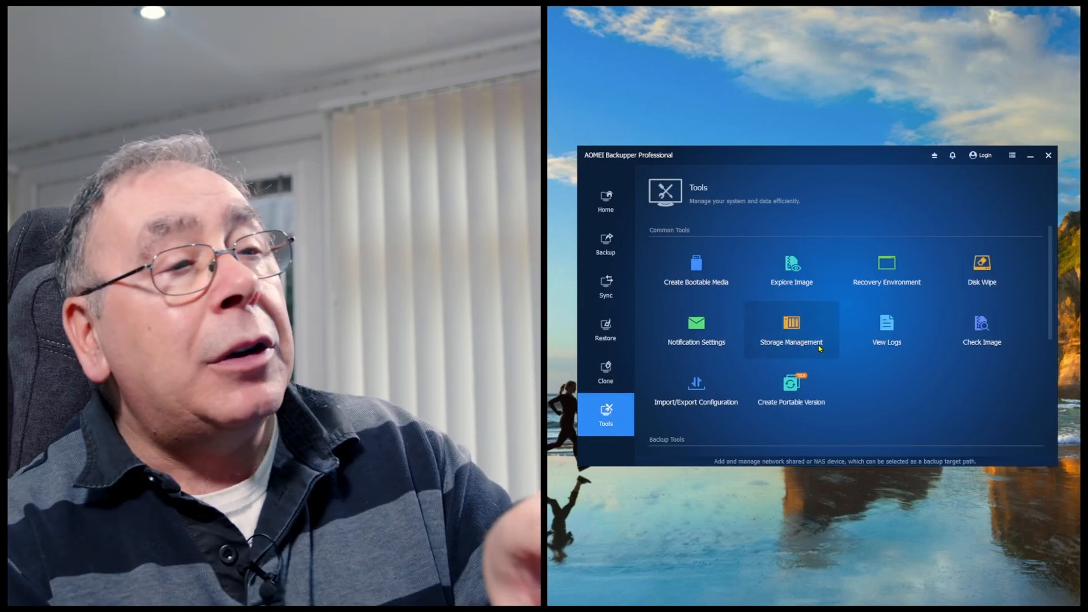
# Return to the Clone page and start a Disk Clone
pyautogui.scroll(-3)
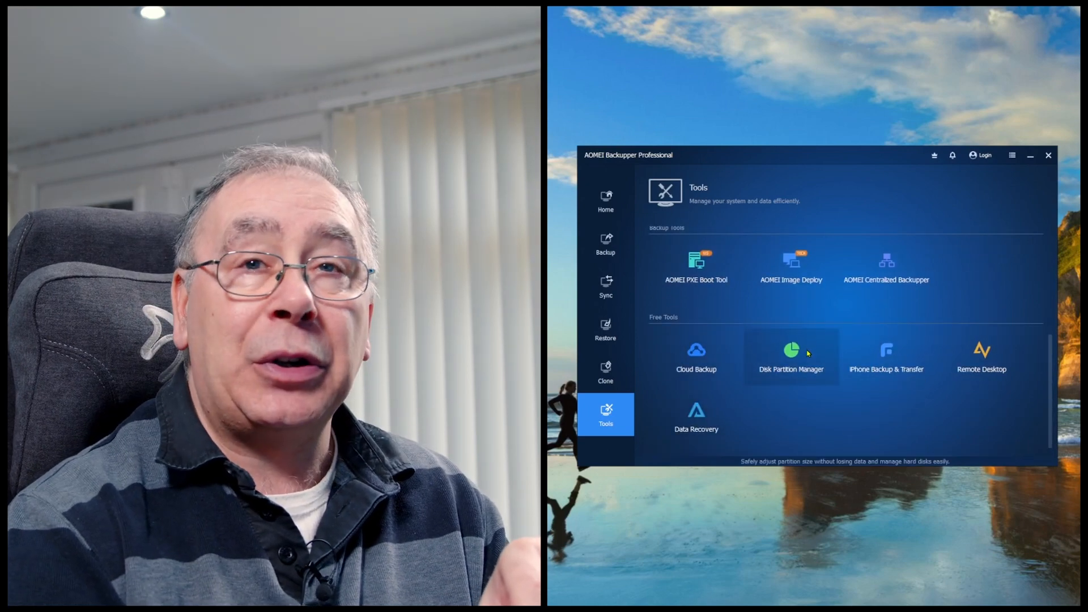
pyautogui.click(606, 371)
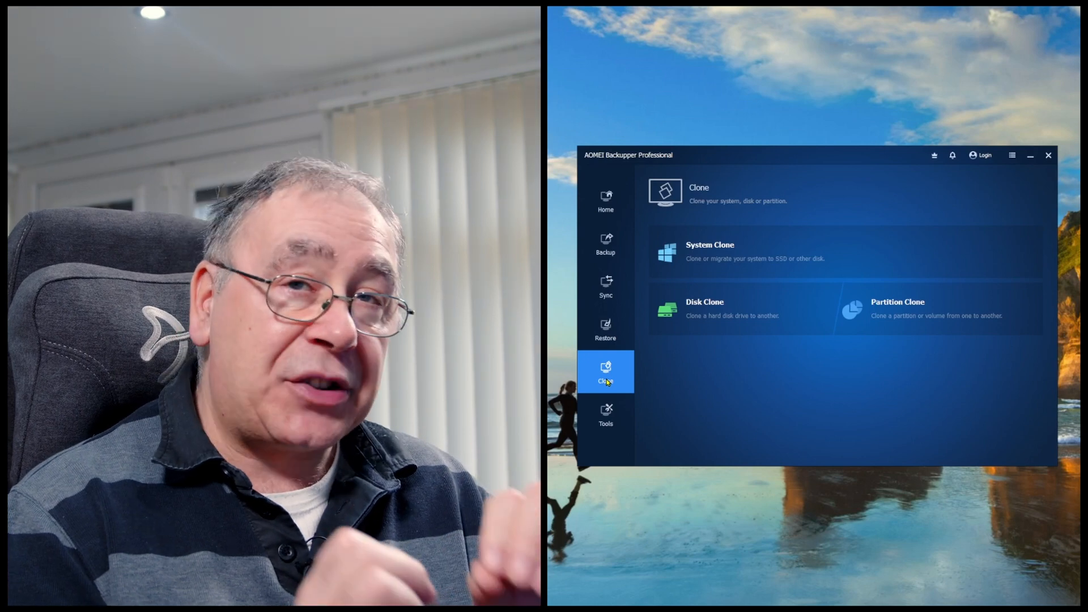
pyautogui.moveTo(723, 259)
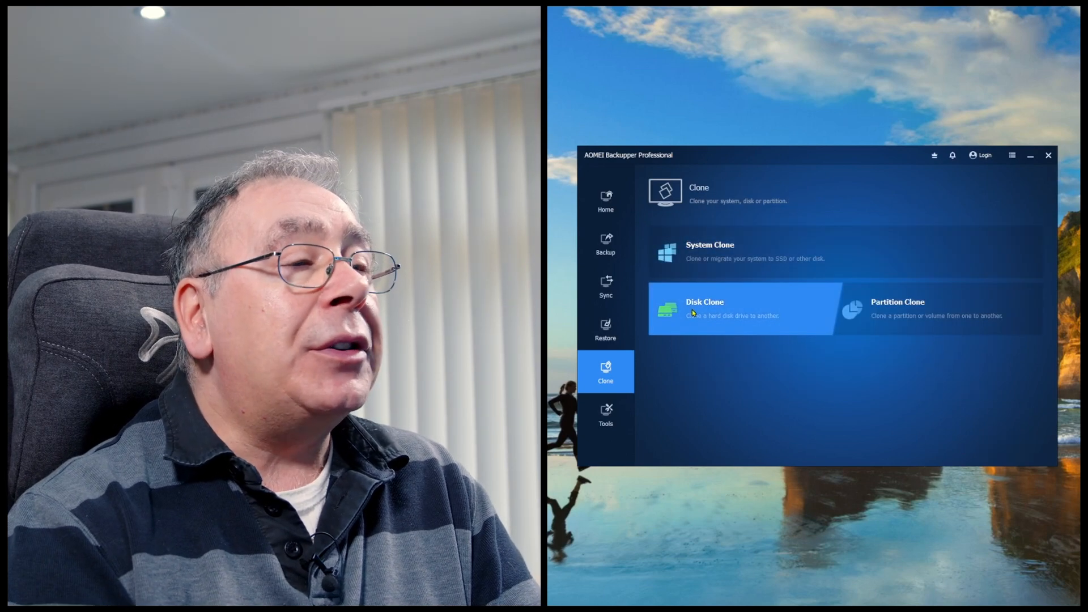
pyautogui.click(704, 309)
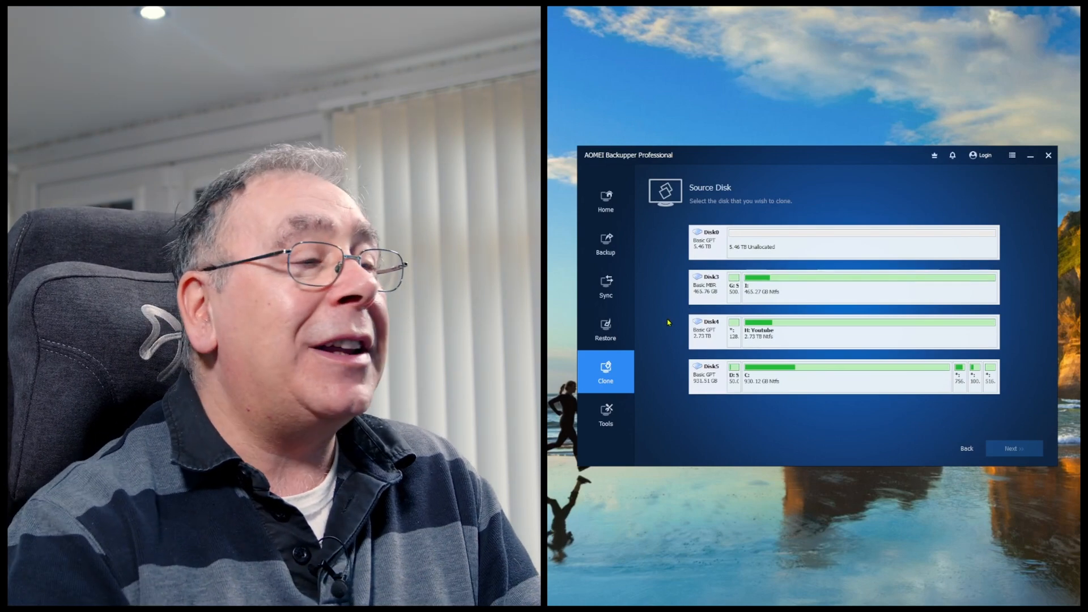
# Select Disk5, the disk holding the C: system drive, as the clone source
pyautogui.click(844, 374)
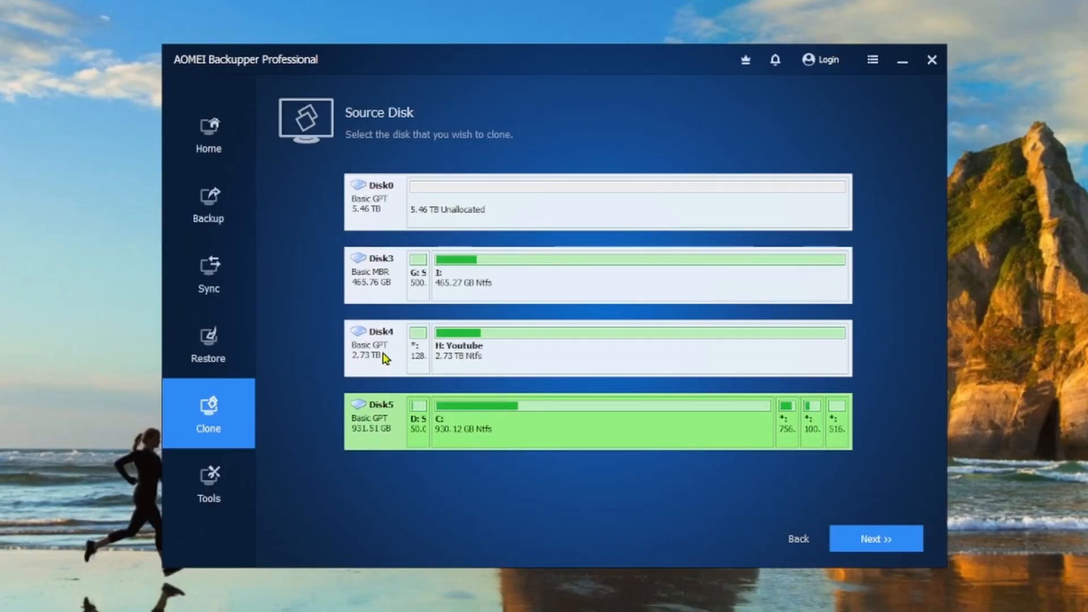
pyautogui.moveTo(379, 211)
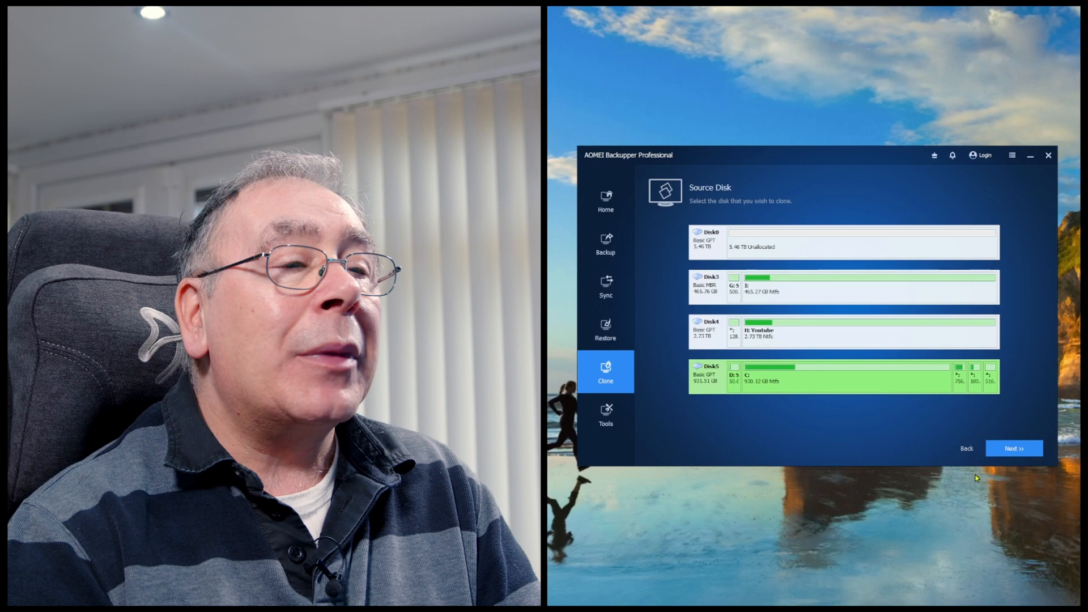
# Advance to the Destination Disk step and target the unallocated 5.46 TB Disk0
pyautogui.click(1013, 448)
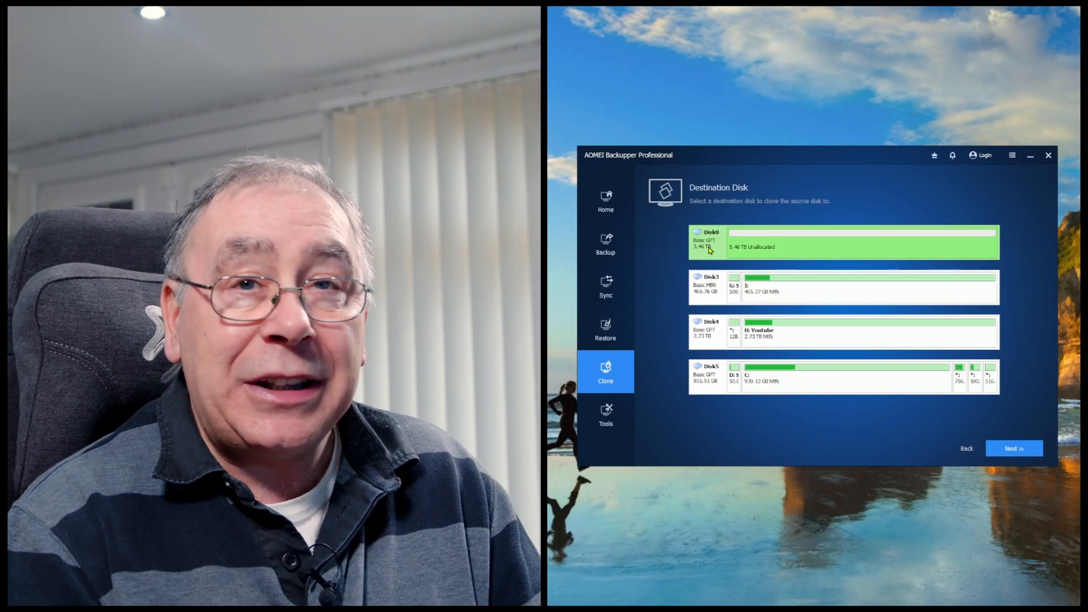
pyautogui.moveTo(873, 250)
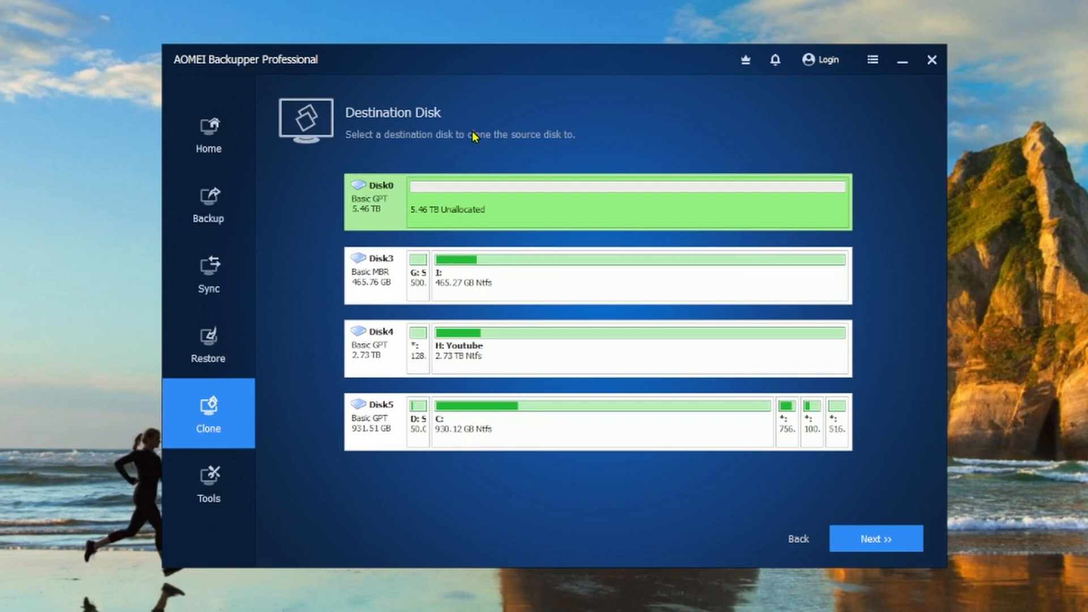
# Advance to the summary showing Disk 5 (931.51 GB) cloning to Disk 0 (5.46 TB)
pyautogui.click(876, 539)
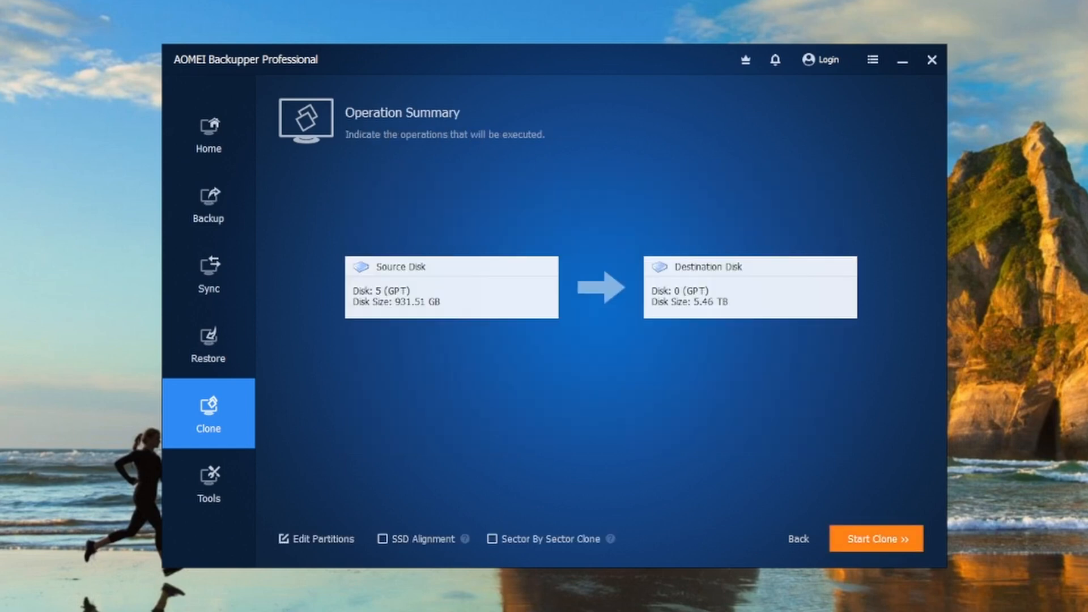
pyautogui.moveTo(824, 474)
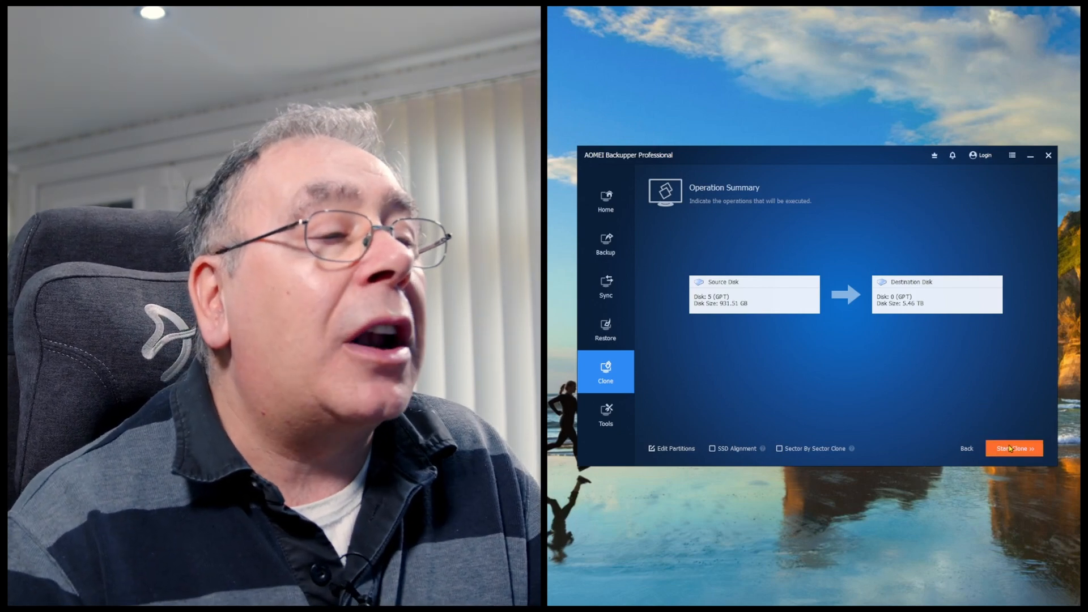
# Run the Disk 5 to Disk 0 clone and dismiss the completion notice
pyautogui.click(1015, 448)
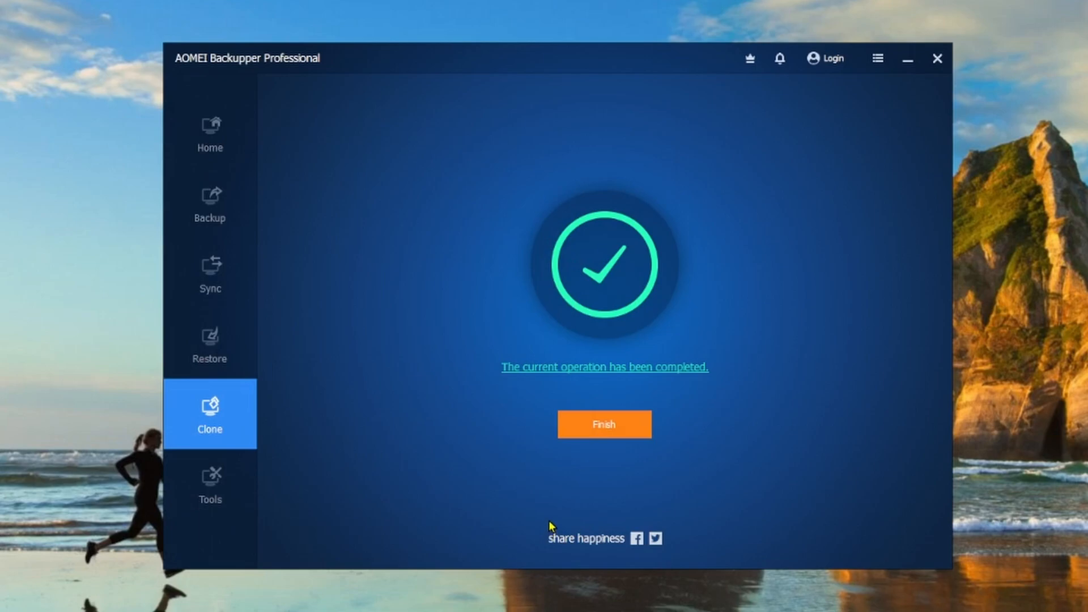
pyautogui.click(603, 424)
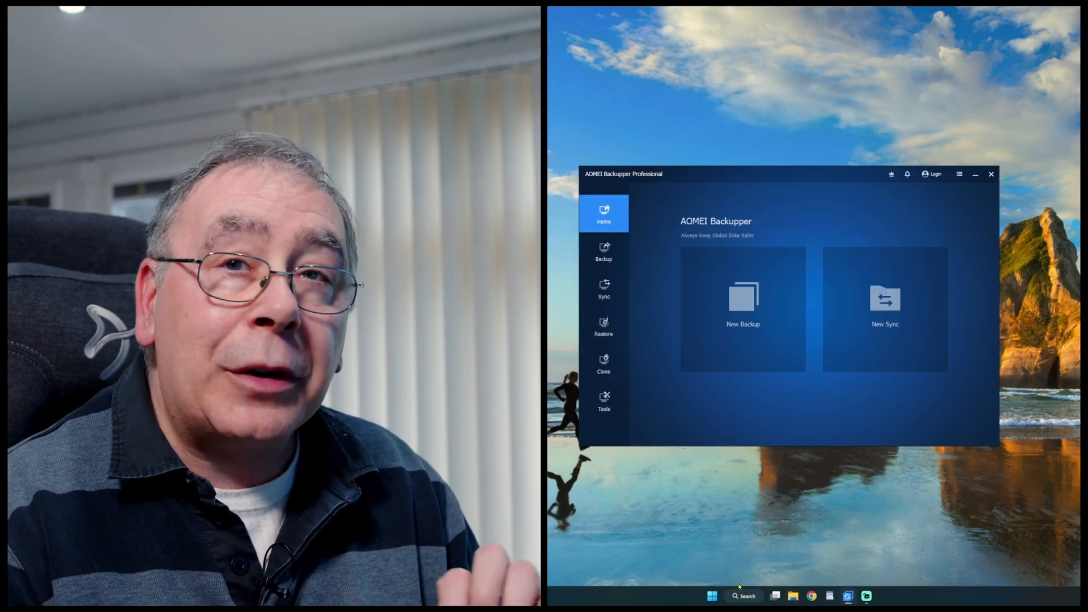
# Open Disk Management from the Start button's quick link menu
pyautogui.rightClick(711, 596)
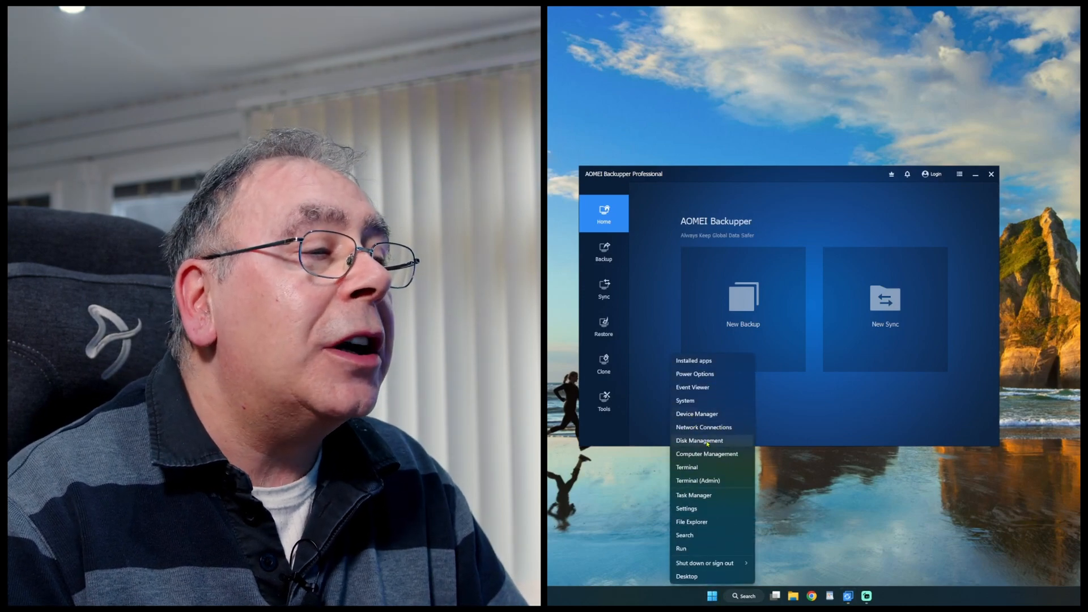
pyautogui.click(699, 441)
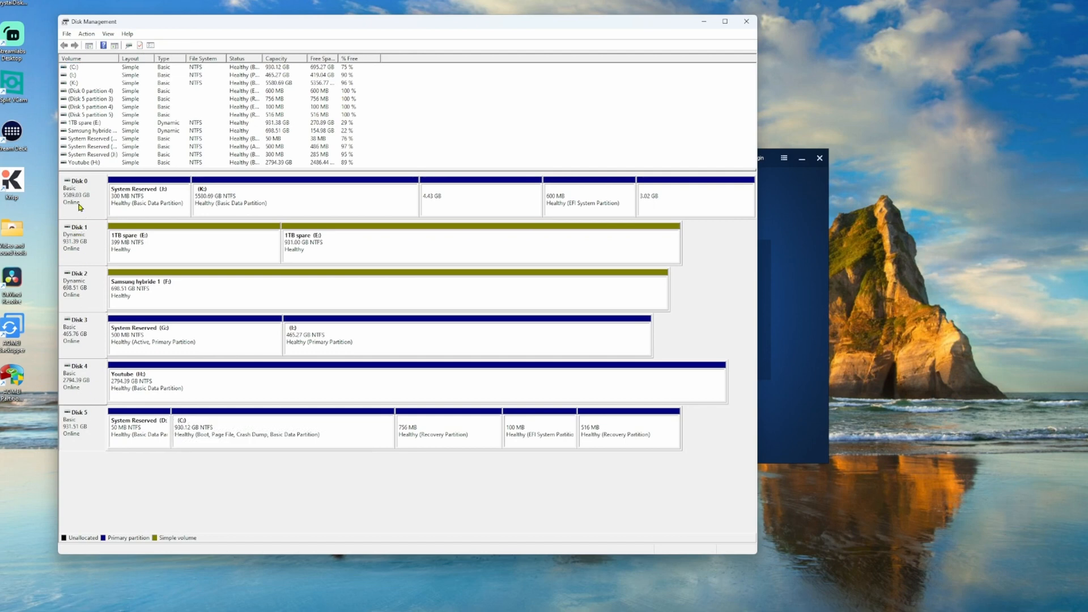
pyautogui.moveTo(484, 435)
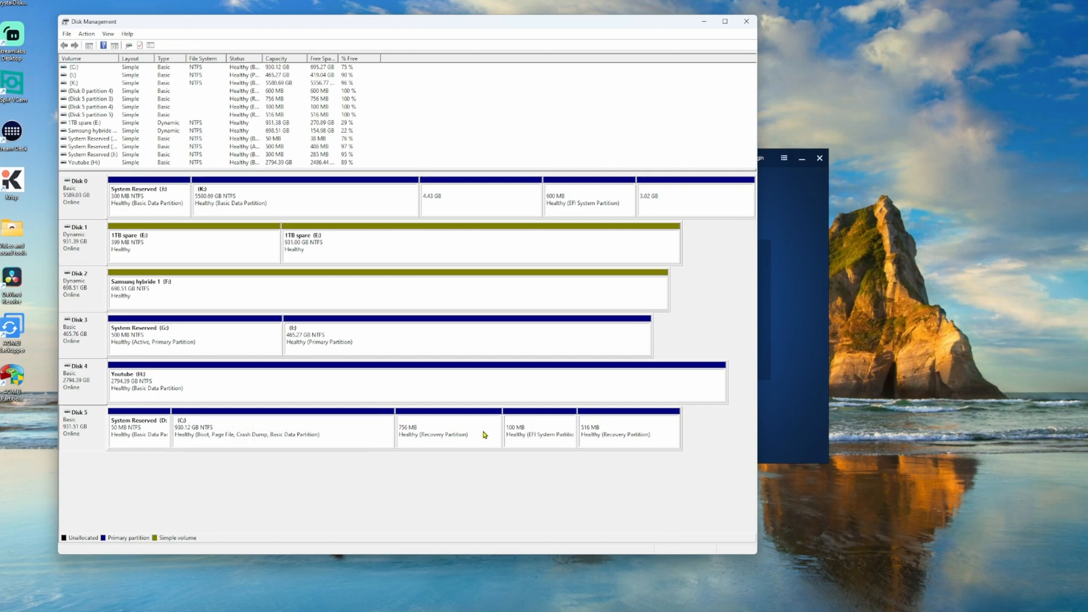